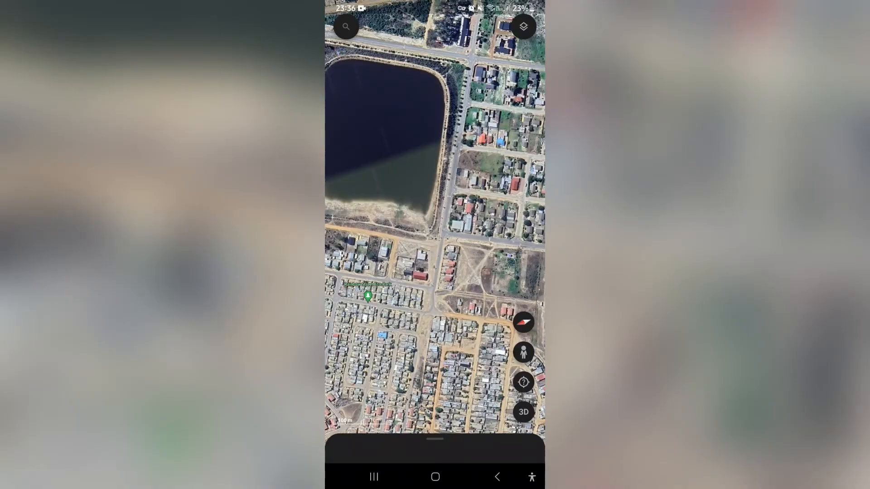
Pan the satellite map north past the reservoir to the wooded residential blocks.
left_click_drag(435, 166, 435, 266)
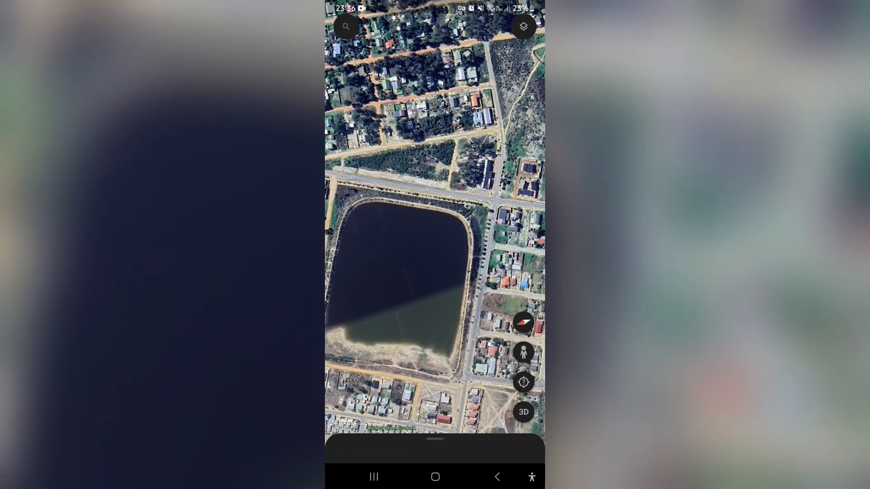
Show the Layers settings scrolled down to the additional layers list.
left_click(522, 28)
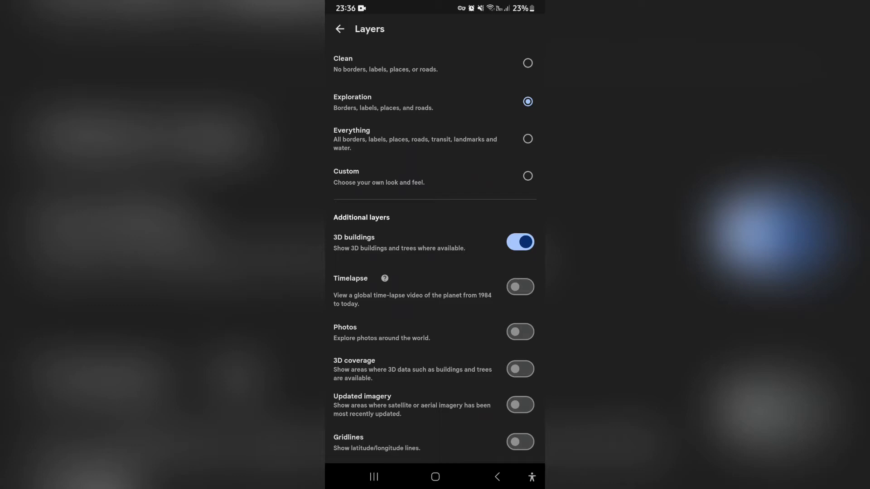
scroll("down", 3)
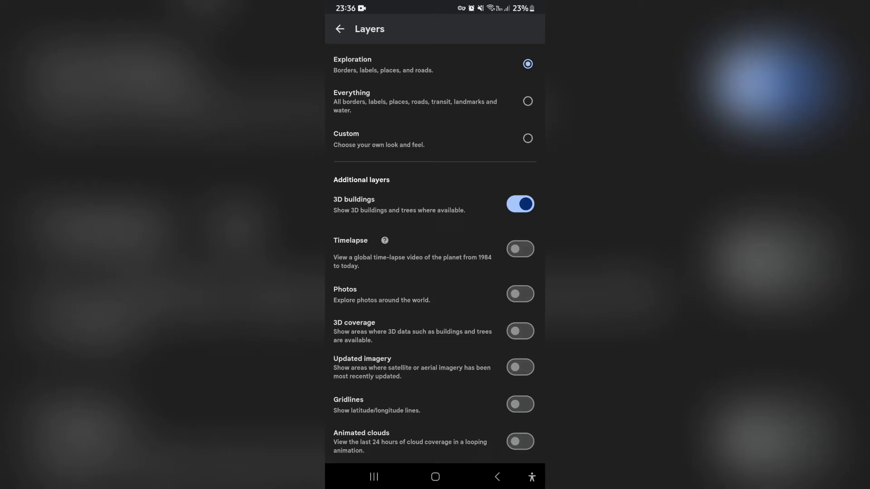
Switch on the Timelapse layer so playback starts loading from 1983.
left_click(520, 248)
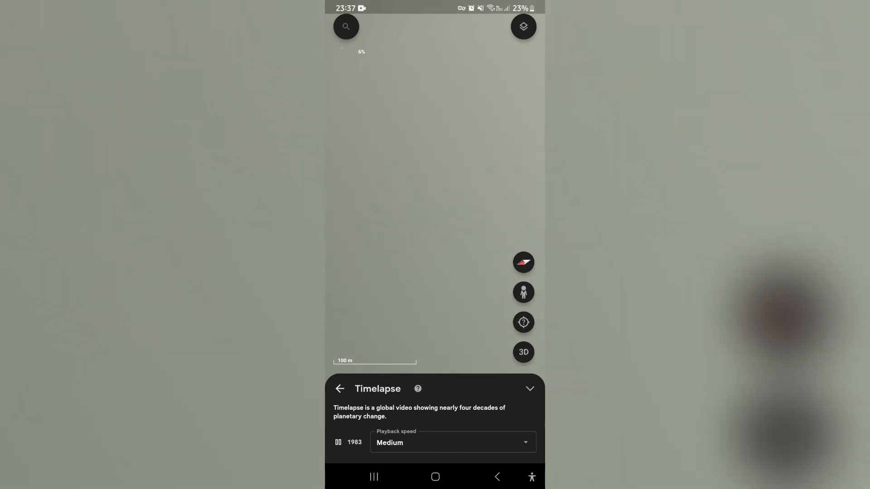
Choose Medium as the timelapse playback speed.
left_click(453, 442)
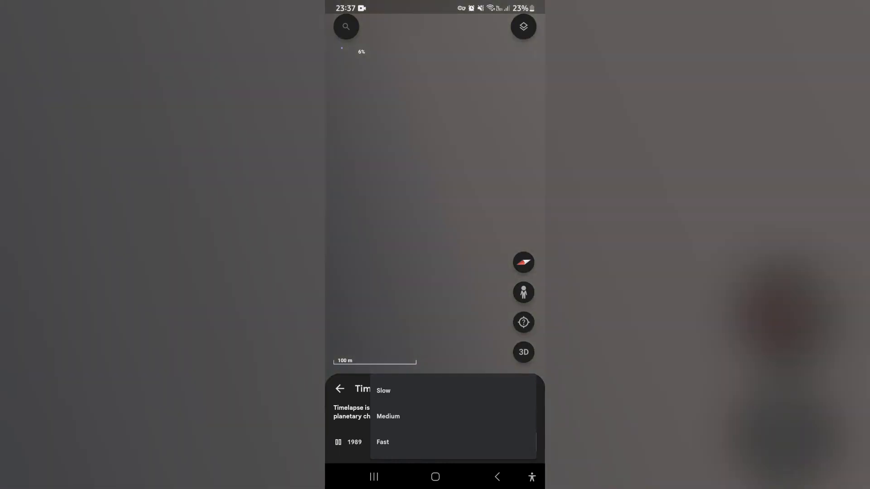
left_click(388, 415)
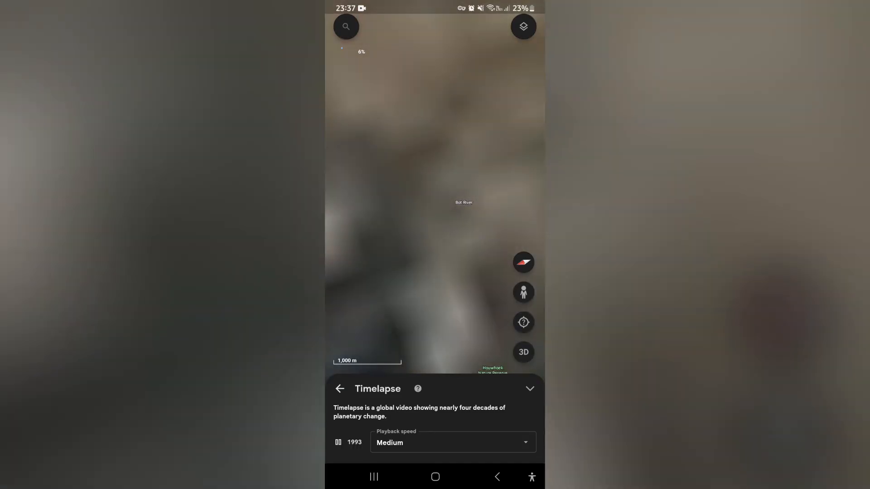
Pause the timelapse, then resume it so the years advance toward 2005.
left_click(337, 442)
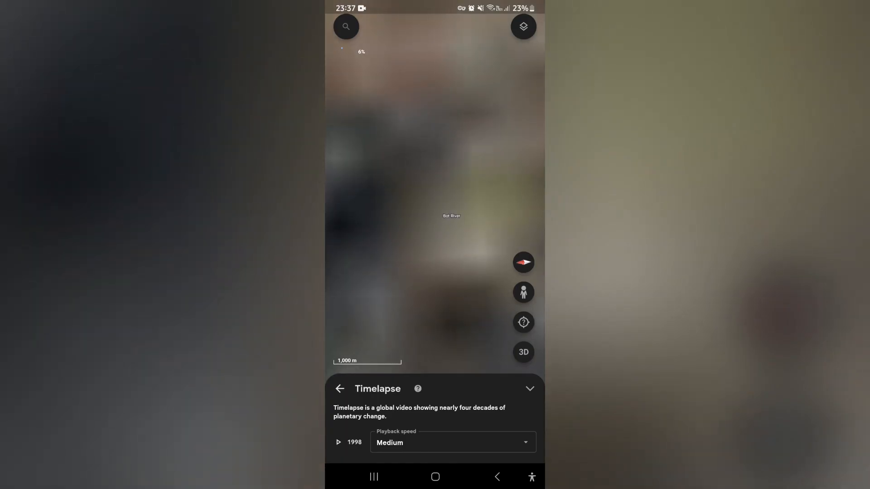
left_click(338, 442)
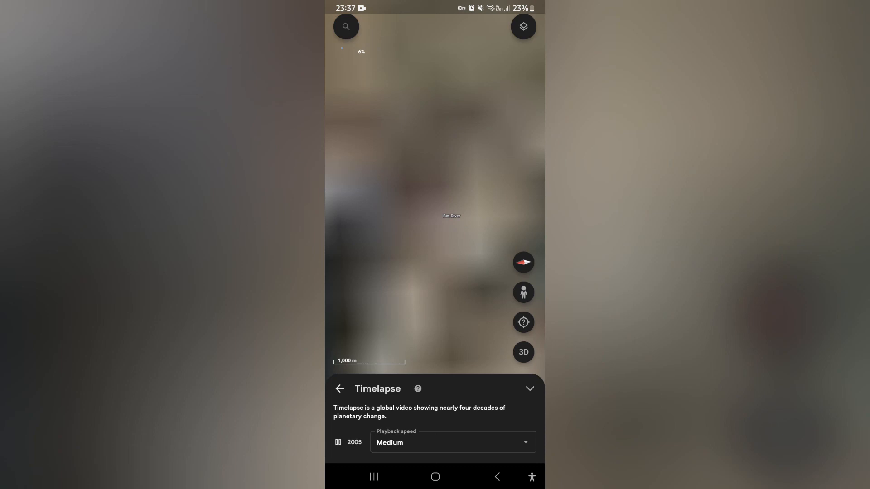